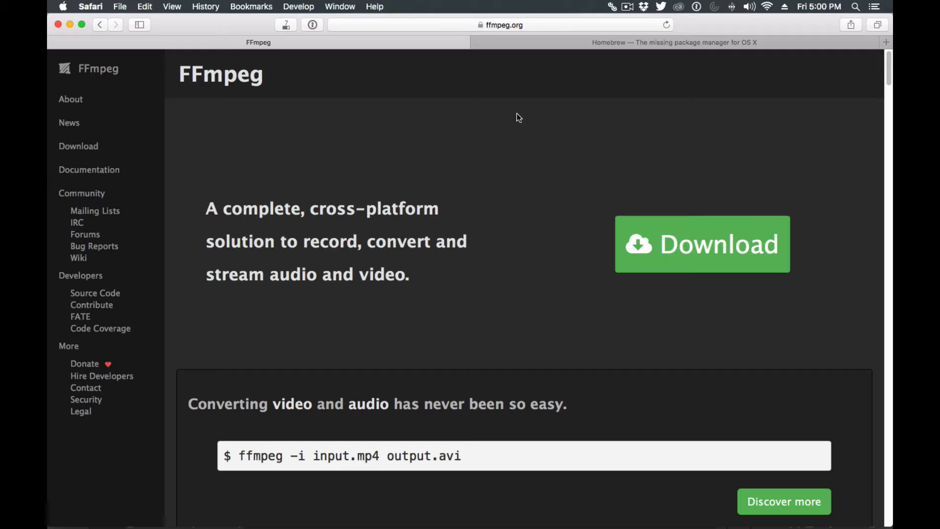
{"action": "mouse_move", "coordinate": [510, 143]}
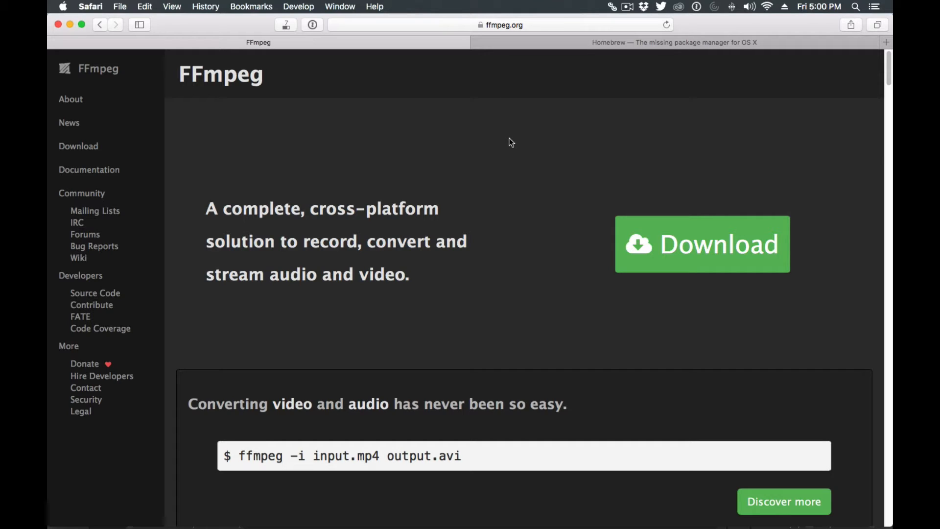
{"action": "mouse_move", "coordinate": [395, 155]}
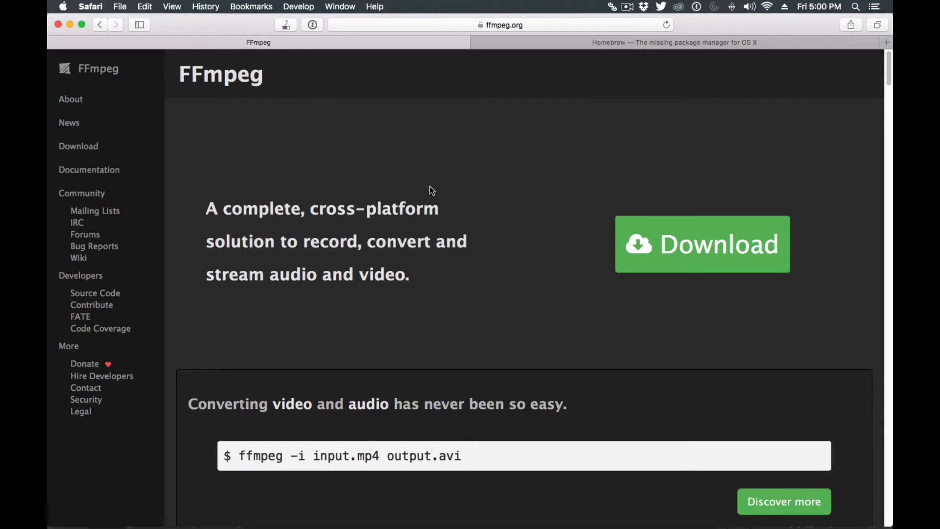
{"action": "mouse_move", "coordinate": [587, 272]}
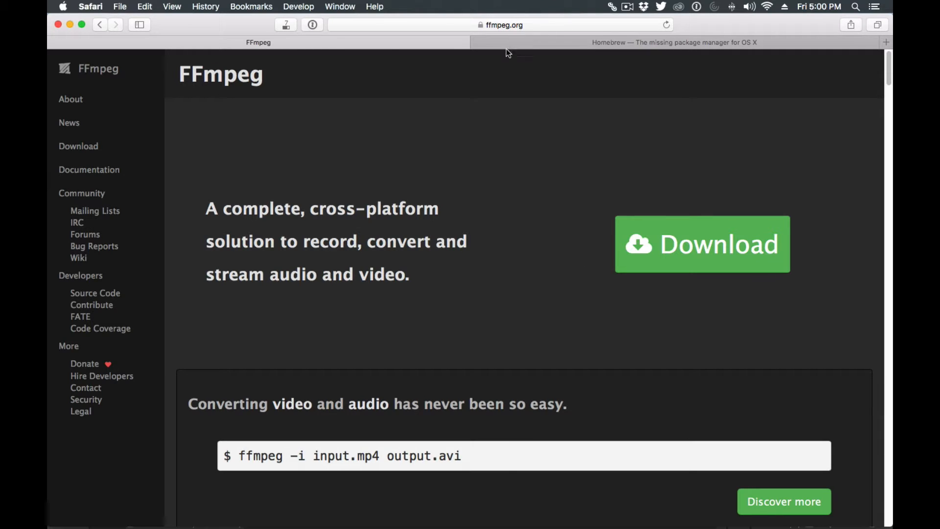
Show the OS X Packages builds on FFmpeg's download page via the Apple icon
{"action": "left_click", "coordinate": [701, 243]}
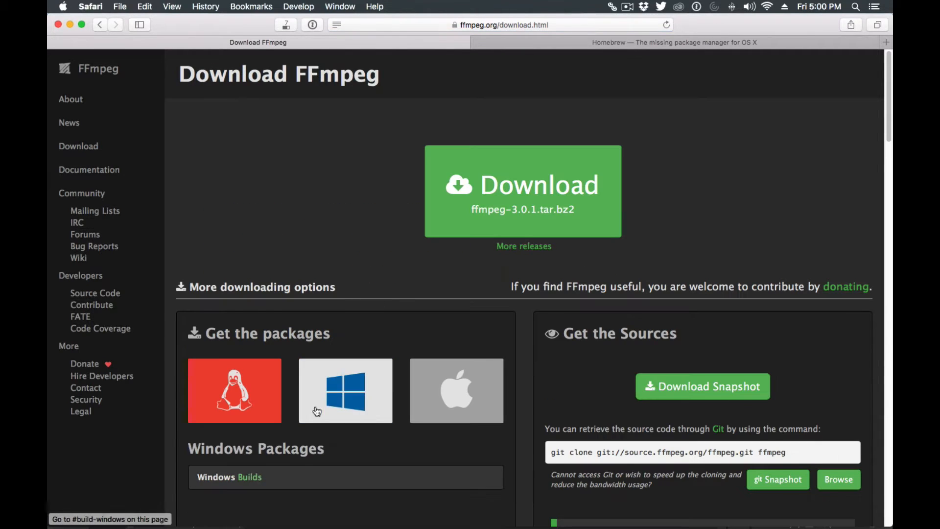
{"action": "left_click", "coordinate": [457, 390]}
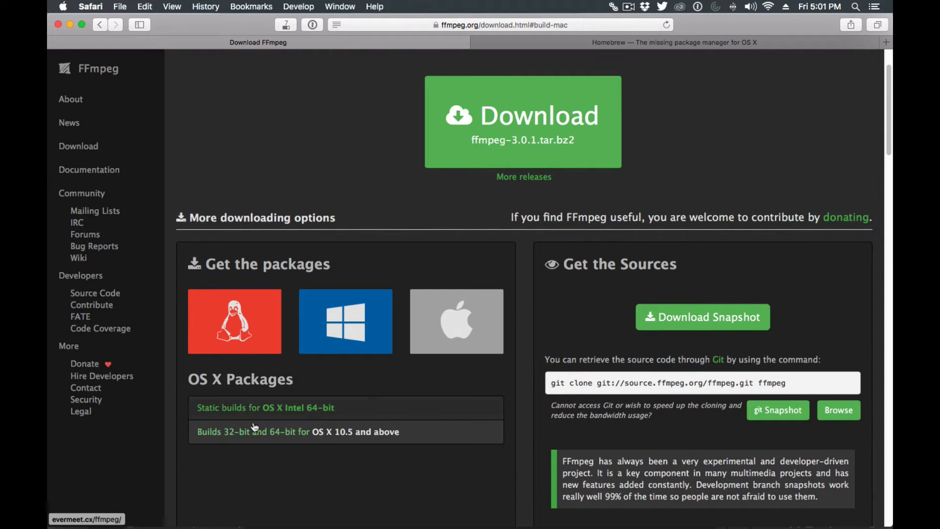
{"action": "mouse_move", "coordinate": [436, 253]}
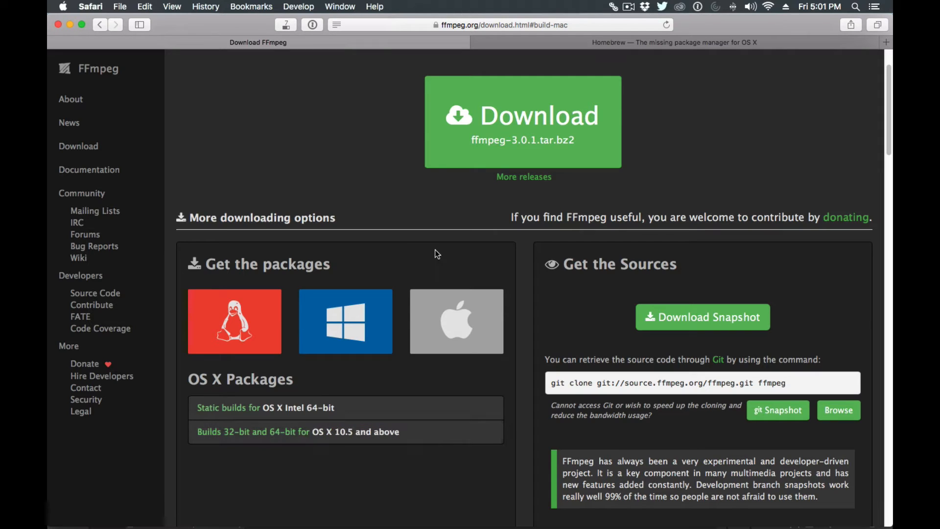
{"action": "mouse_move", "coordinate": [456, 262]}
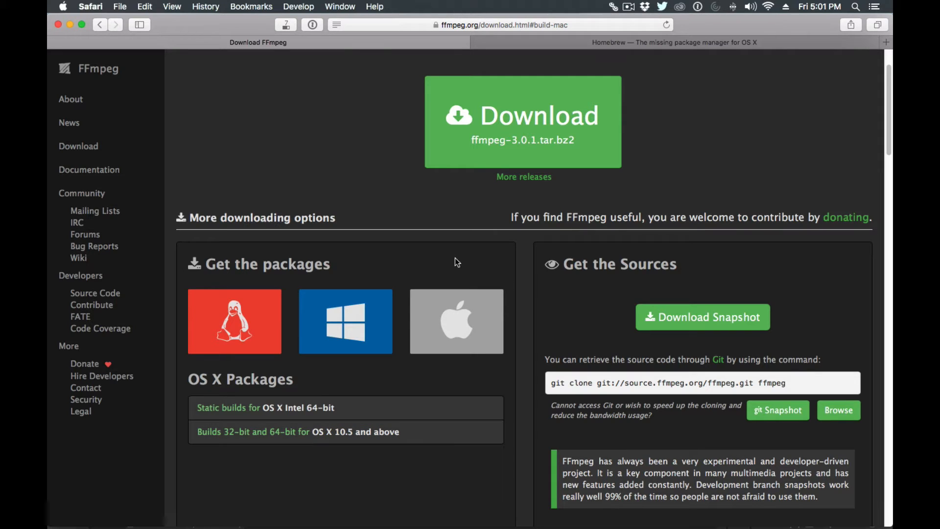
Switch to the Homebrew tab to view the Install Homebrew ruby command
{"action": "left_click", "coordinate": [675, 42]}
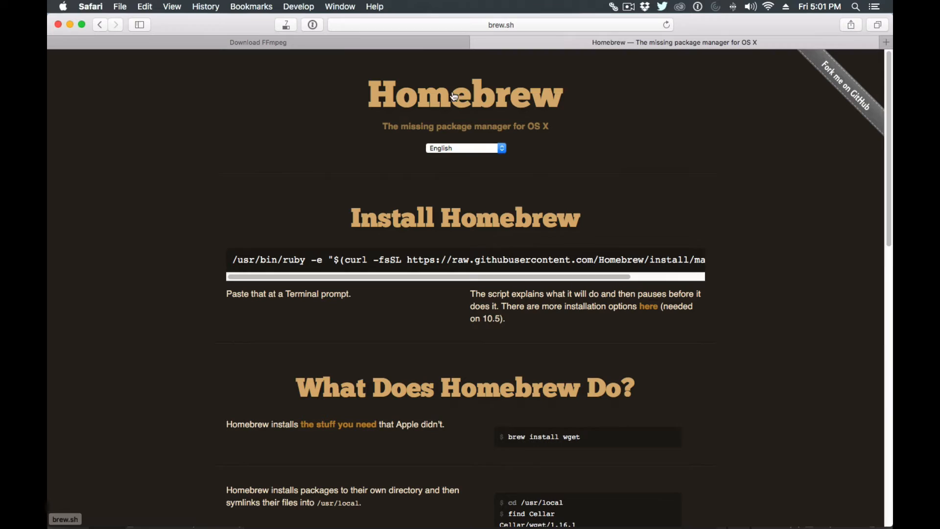
{"action": "mouse_move", "coordinate": [321, 170]}
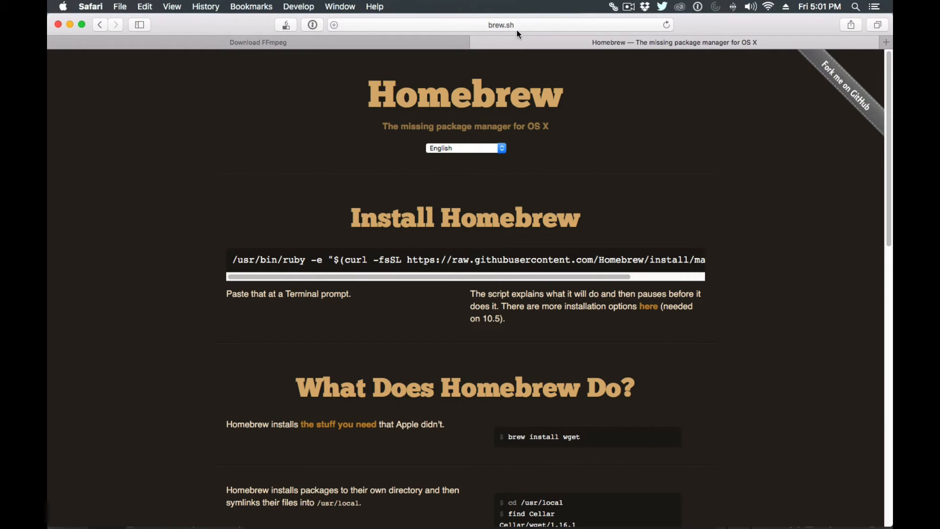
{"action": "mouse_move", "coordinate": [290, 259]}
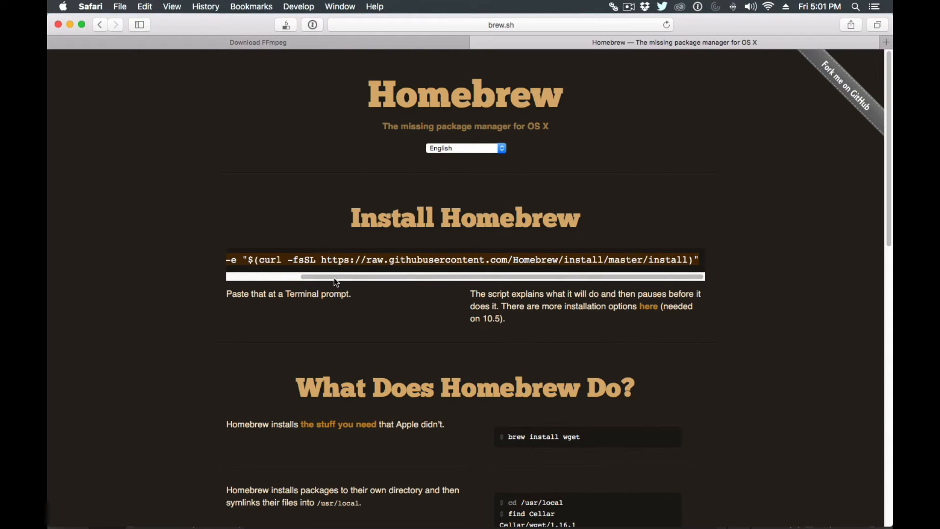
{"action": "mouse_move", "coordinate": [468, 510]}
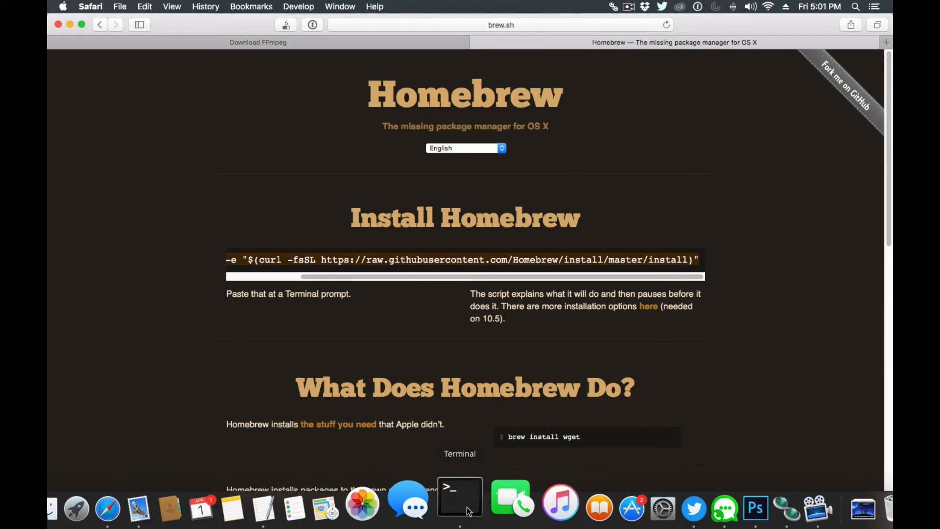
Launch Terminal from the Dock to run the pasted Homebrew ruby install command
{"action": "left_click", "coordinate": [459, 496]}
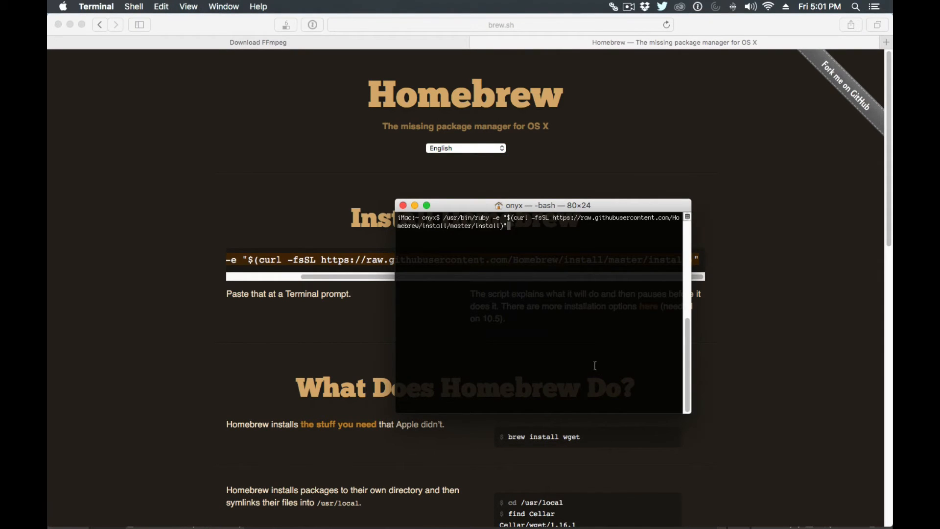
{"action": "mouse_move", "coordinate": [537, 283]}
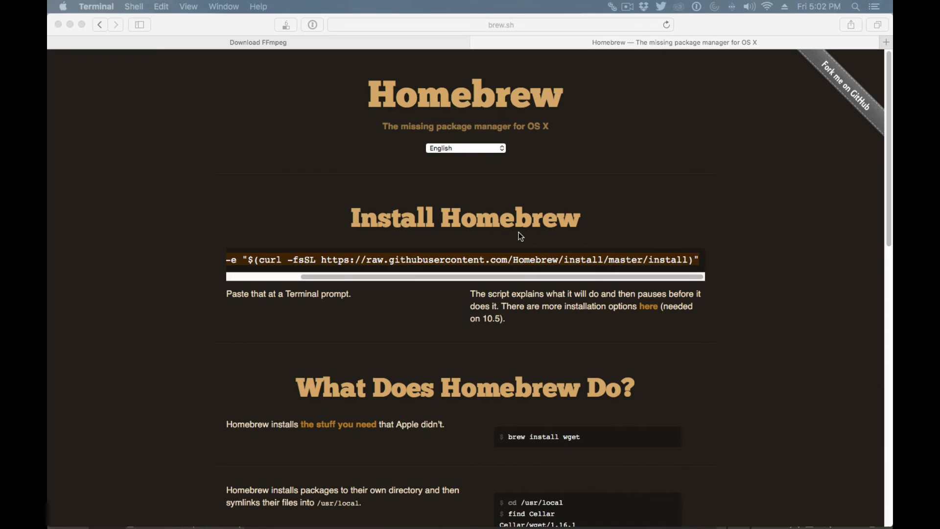
Run 'brew options ffmpeg' and scroll through the listed build flags
{"action": "left_click", "coordinate": [258, 42]}
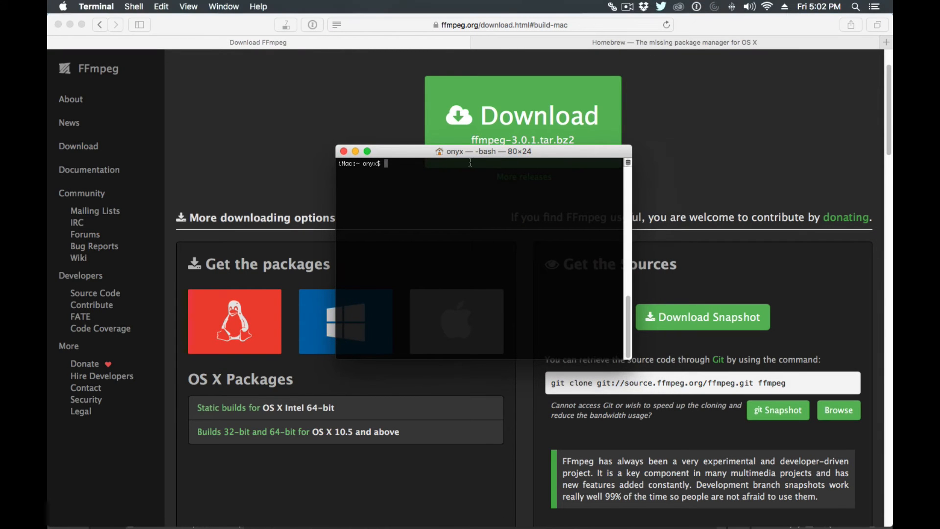
{"action": "type", "text": "brew"}
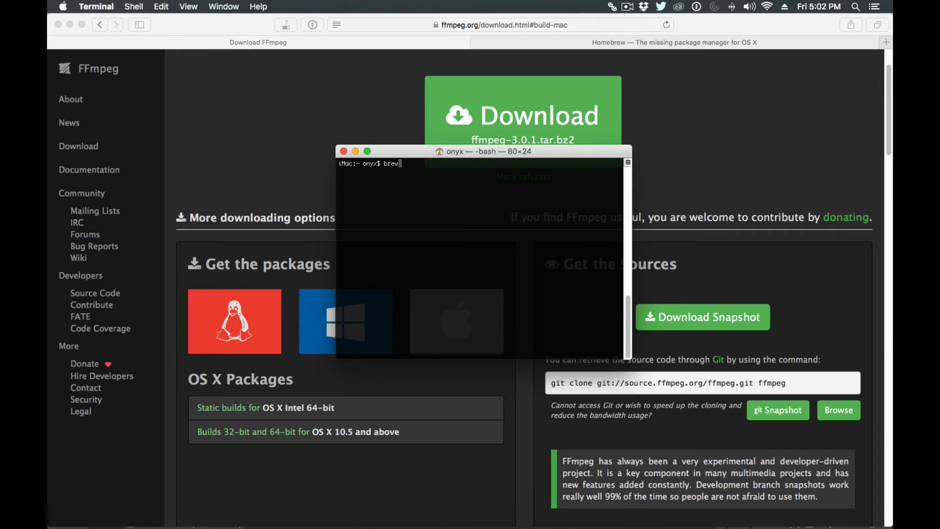
{"action": "type", "text": "o"}
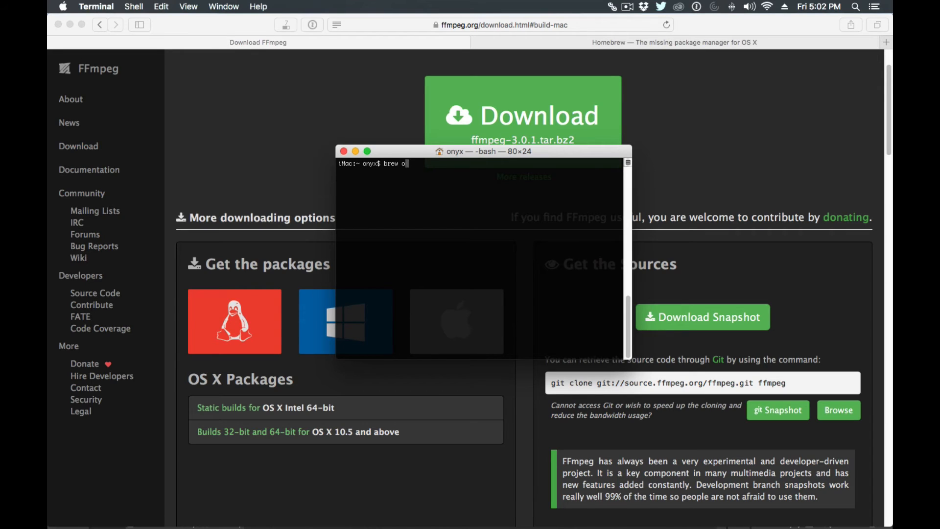
{"action": "type", "text": "ptions"}
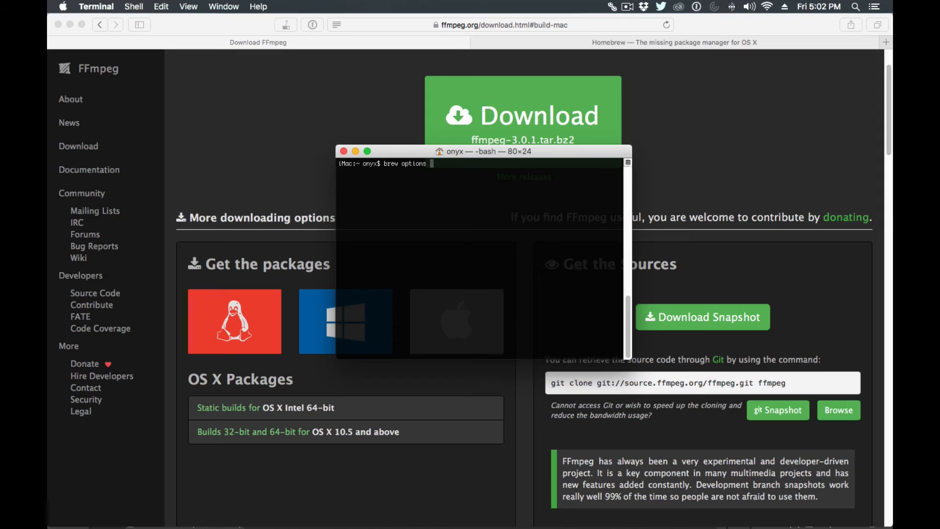
{"action": "type", "text": "ffmp"}
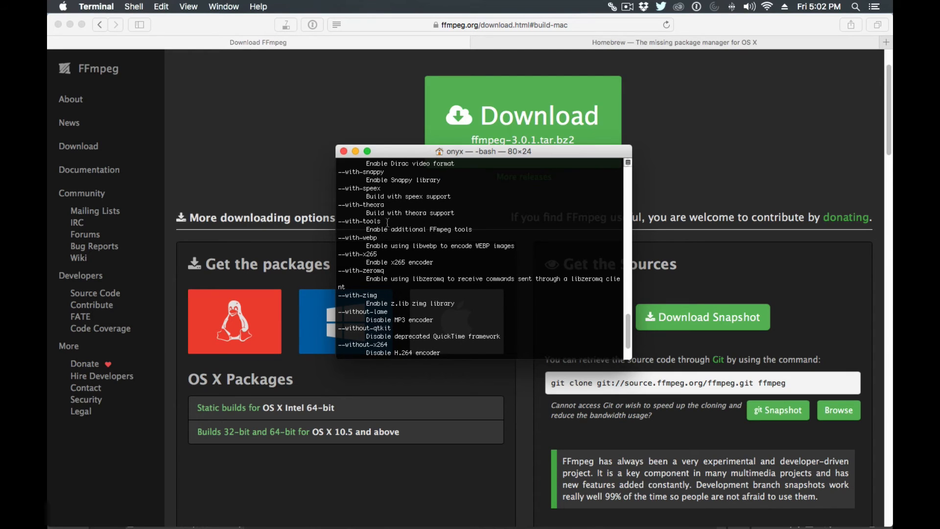
{"action": "scroll", "scroll_direction": "down", "scroll_amount": 3}
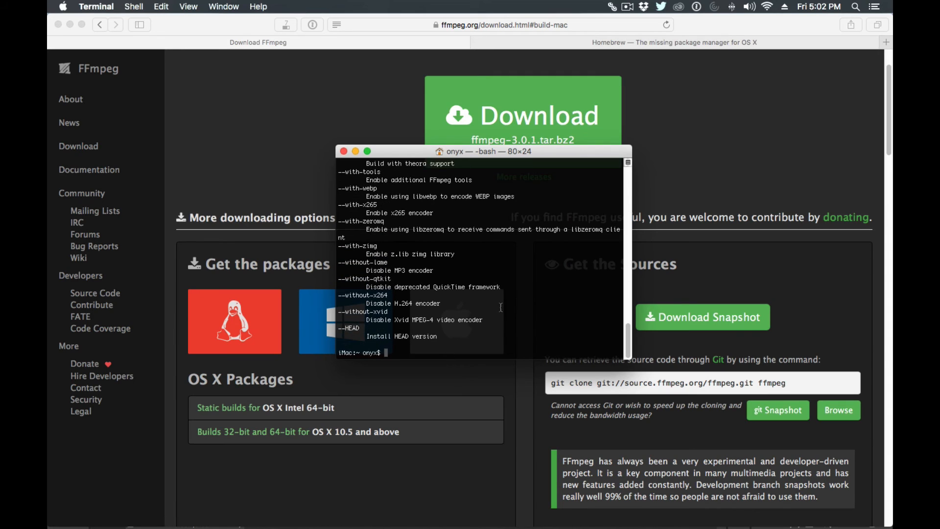
Clear the screen, then type 'brew install' and begin entering 'ffmp'
{"action": "type", "text": "clear"}
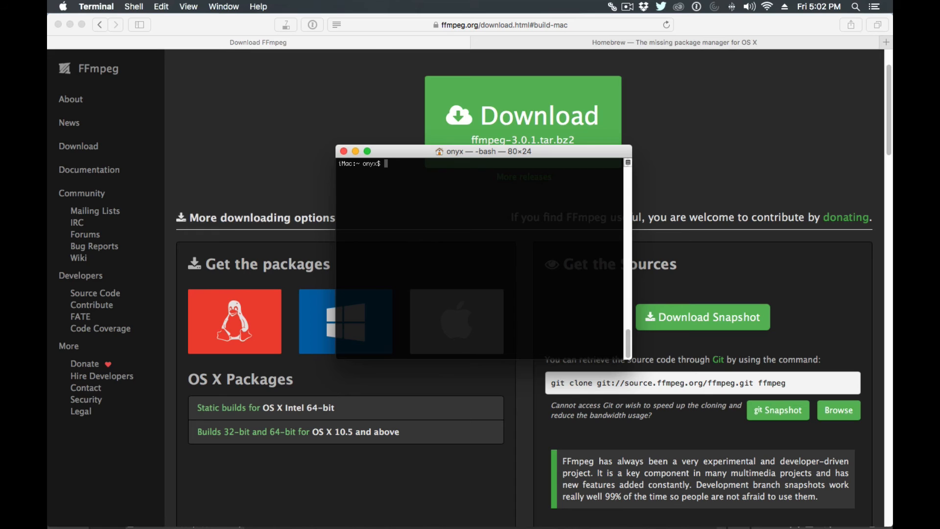
{"action": "type", "text": "brew install"}
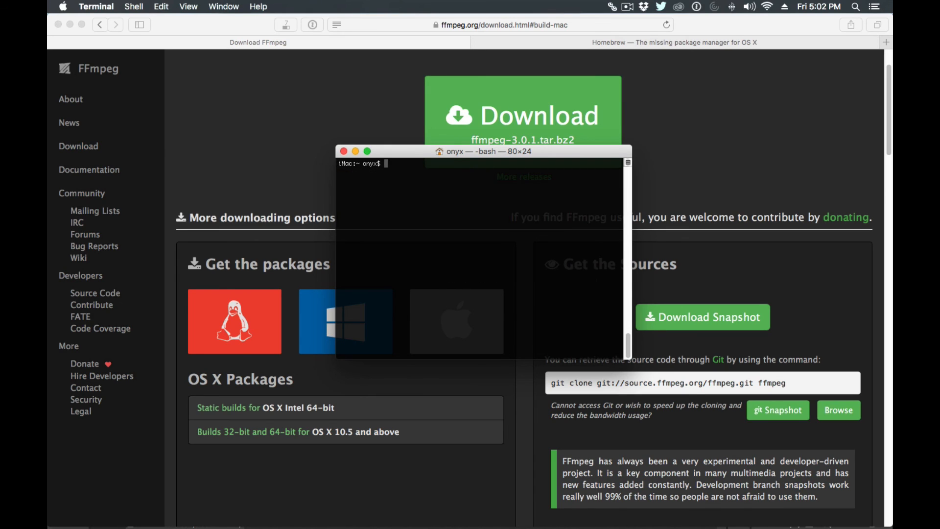
{"action": "type", "text": "ffmp"}
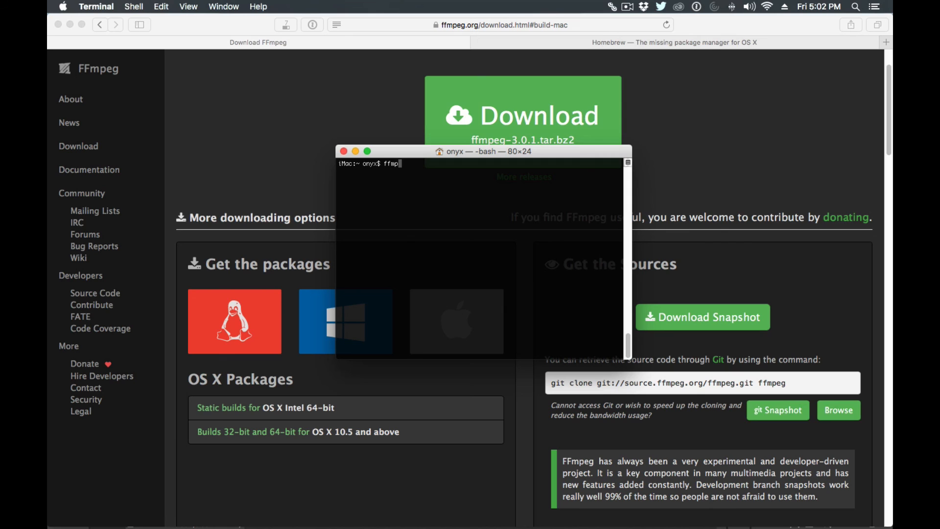